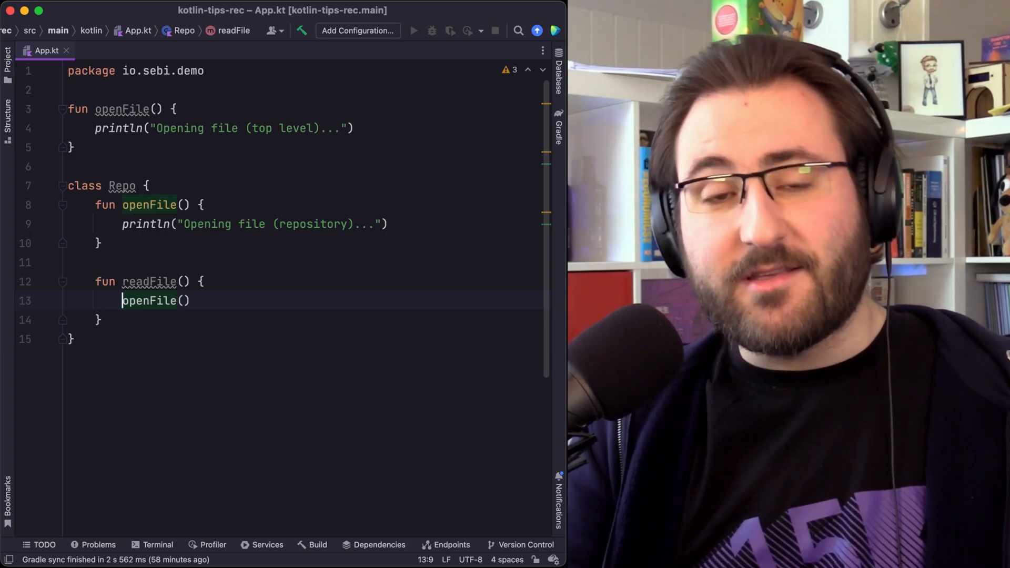
text(io.sebi.demo.)
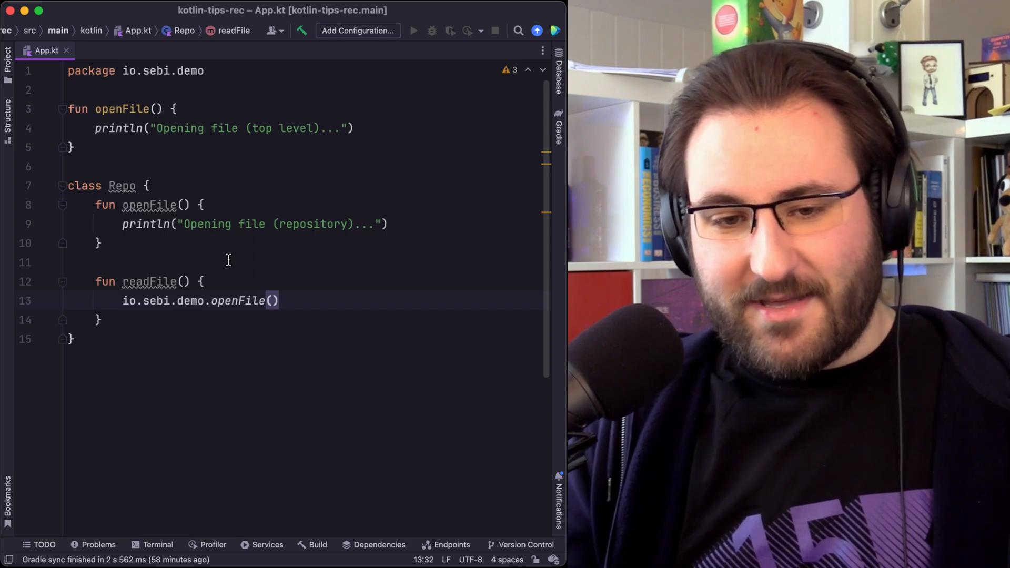
mouse_move(238, 301)
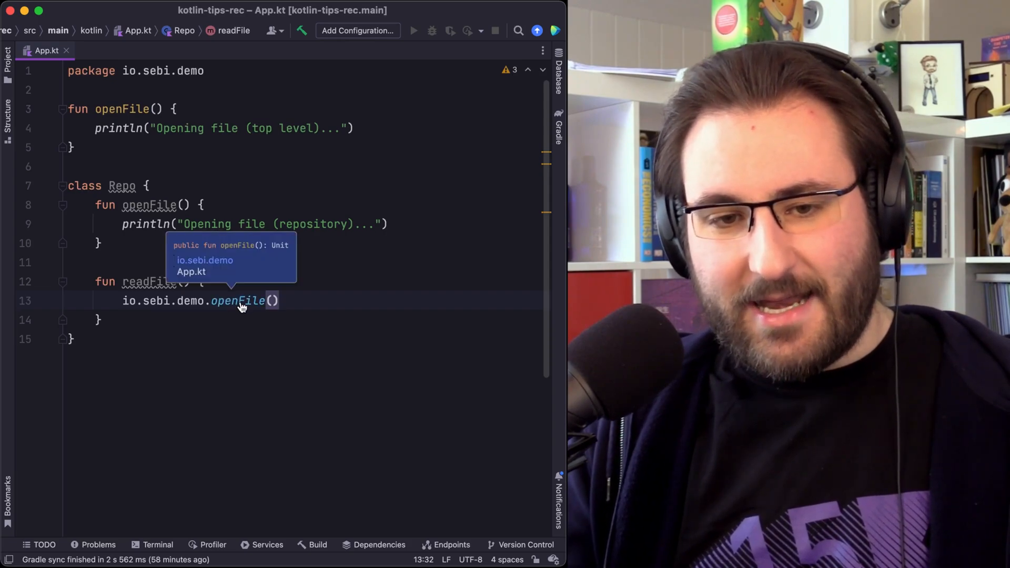